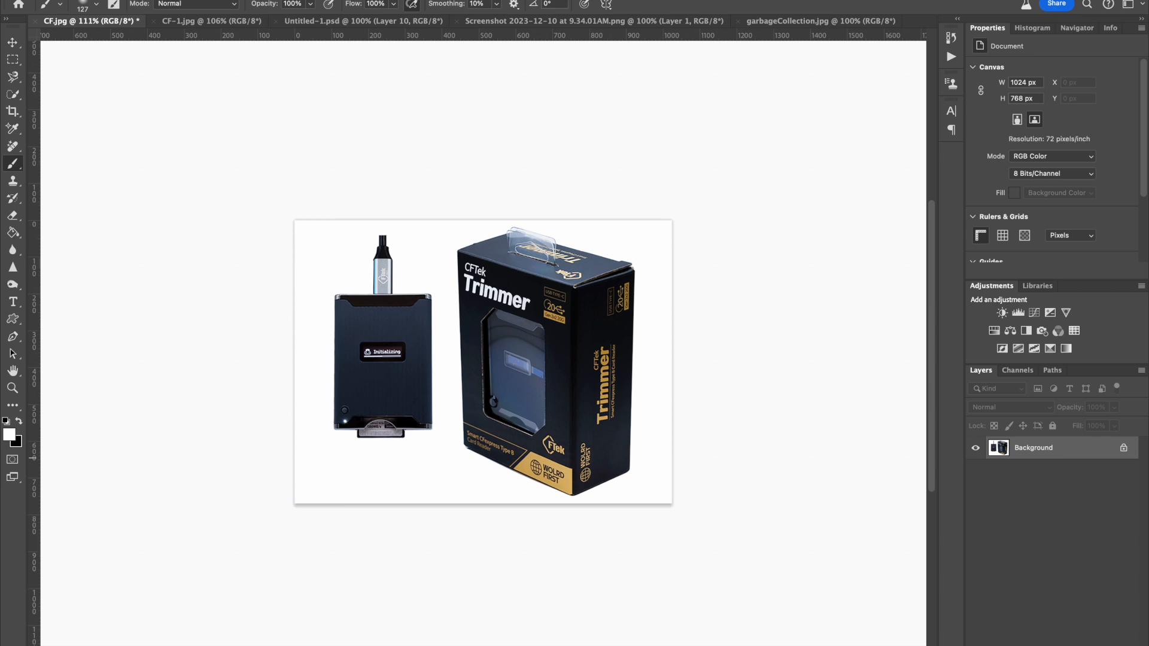
Step: Switch to the CF-1.jpg photo of the card reader, cables and Trimmer booklet
click(212, 21)
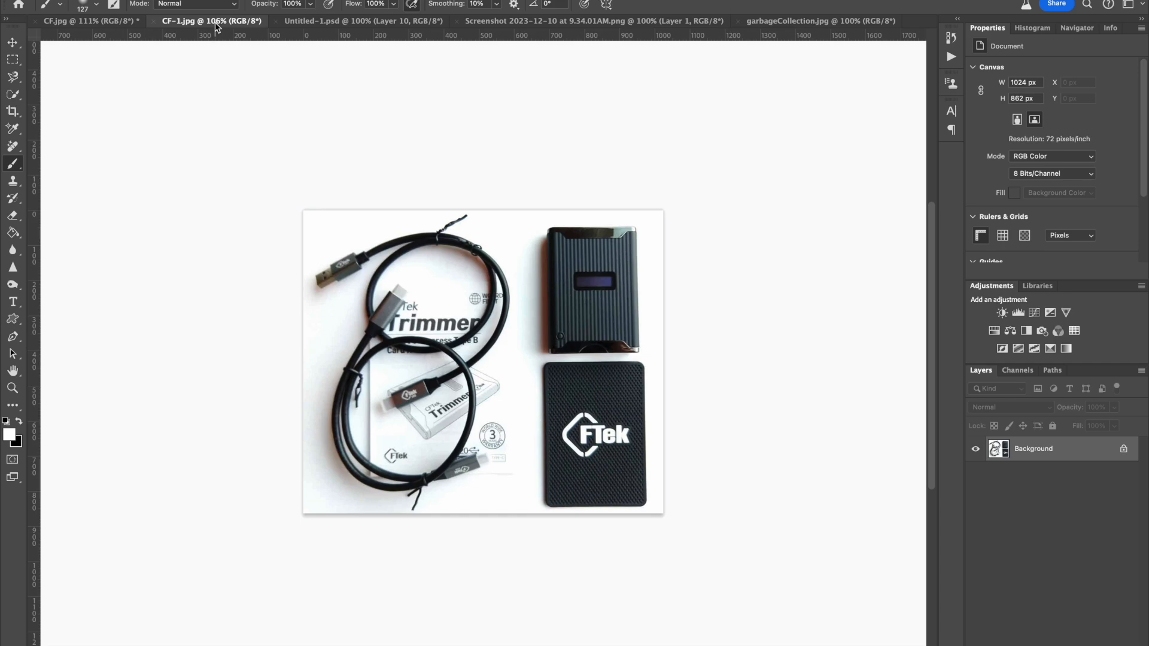
click(362, 20)
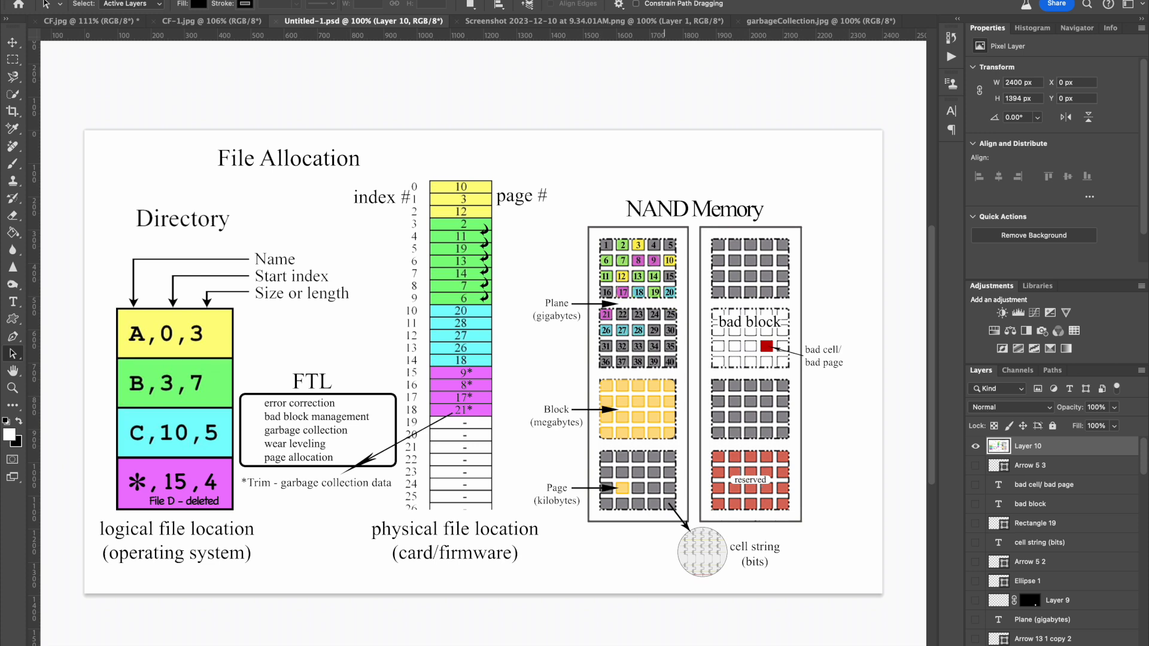
mouse_move(708, 571)
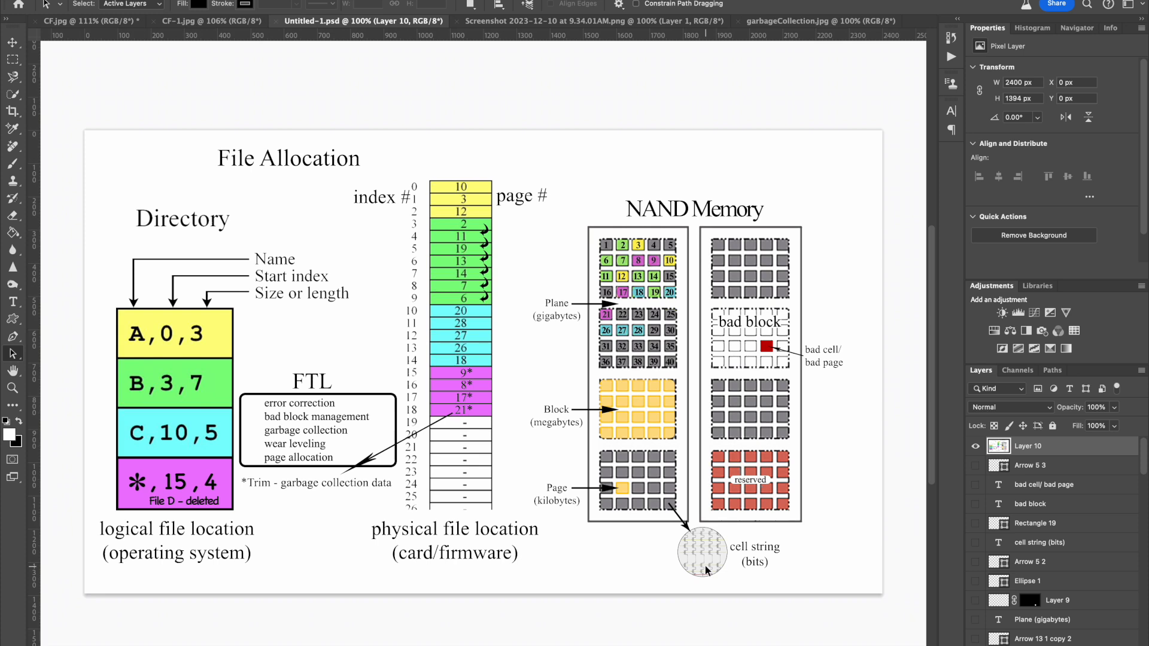
mouse_move(622, 493)
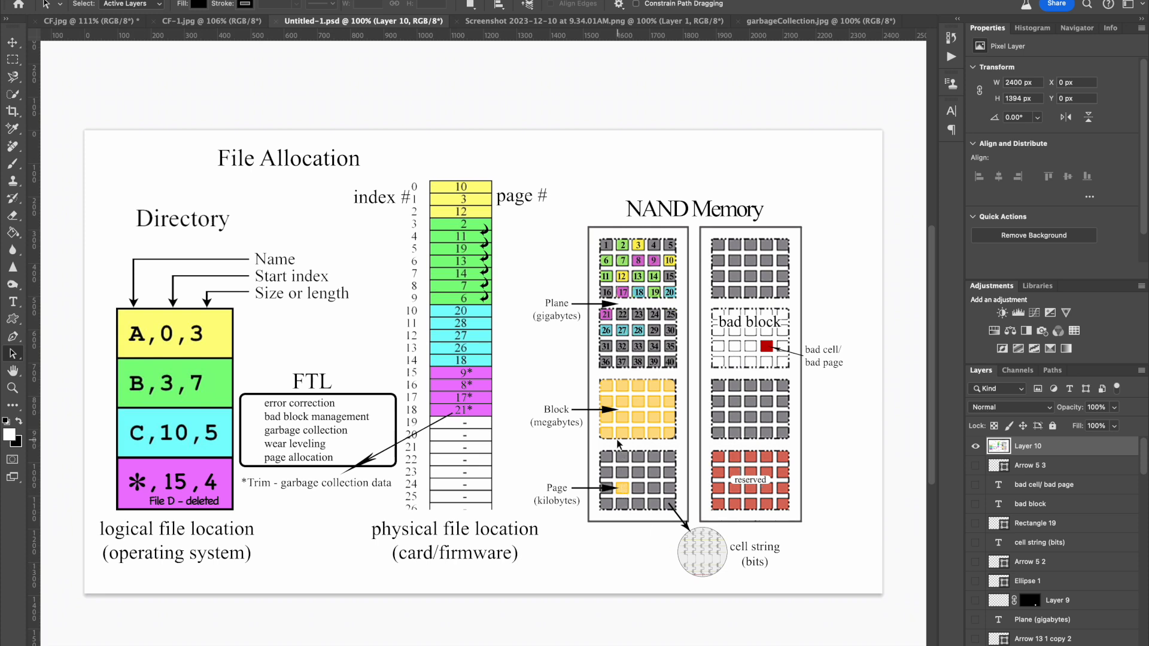
mouse_move(698, 438)
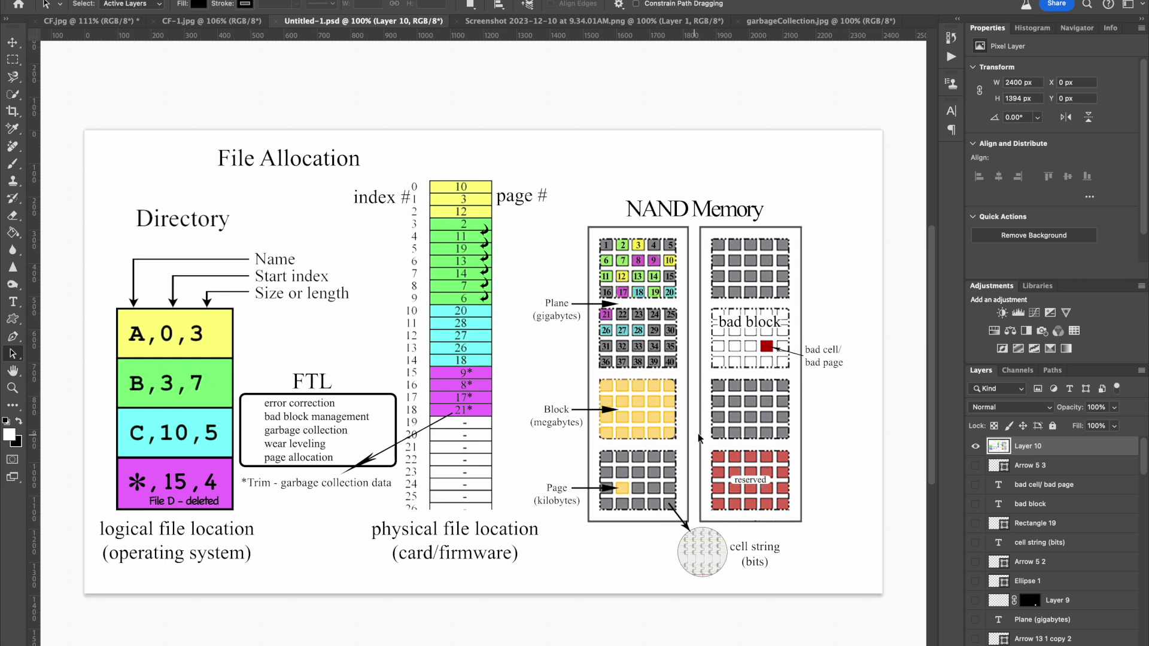
mouse_move(751, 561)
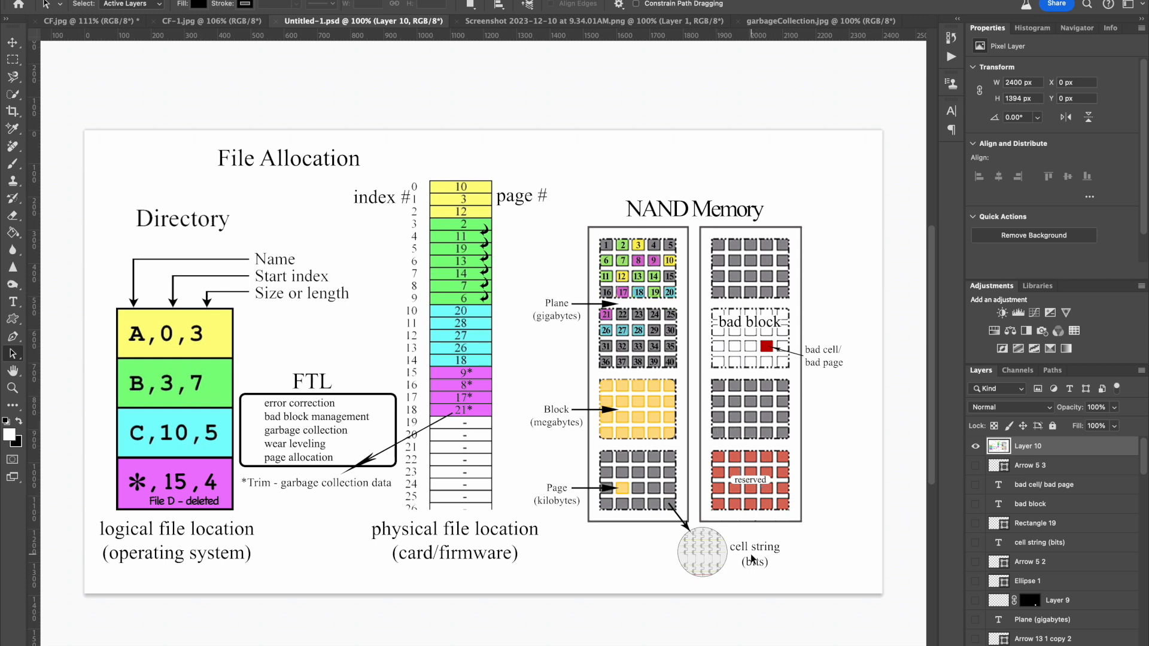
mouse_move(780, 358)
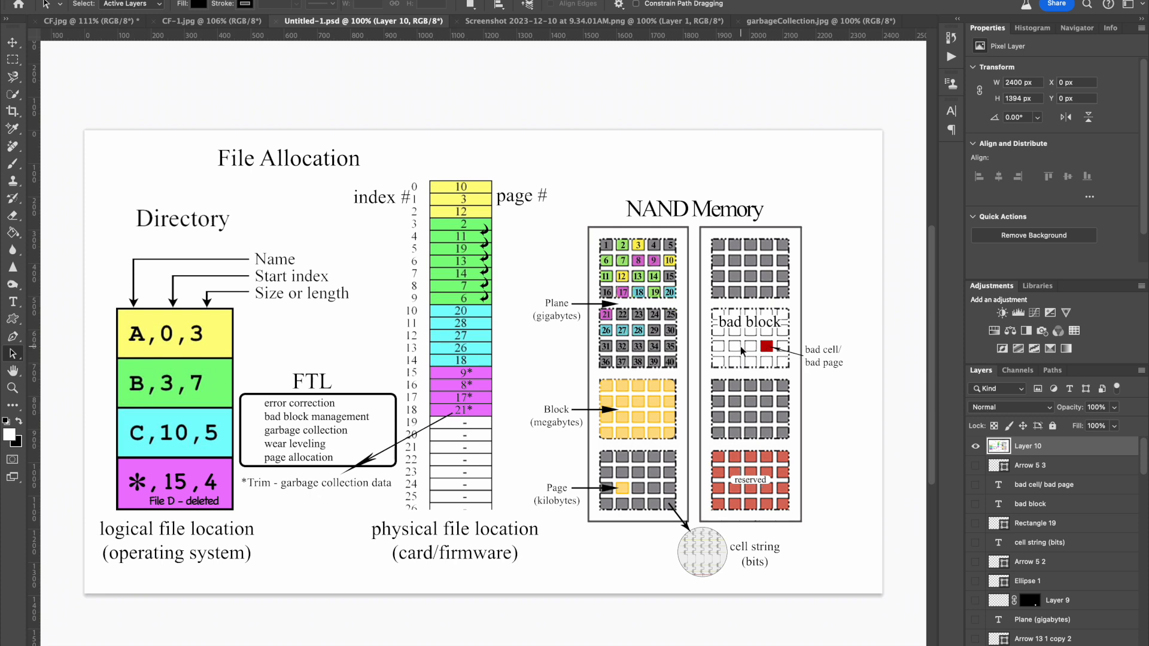
mouse_move(729, 538)
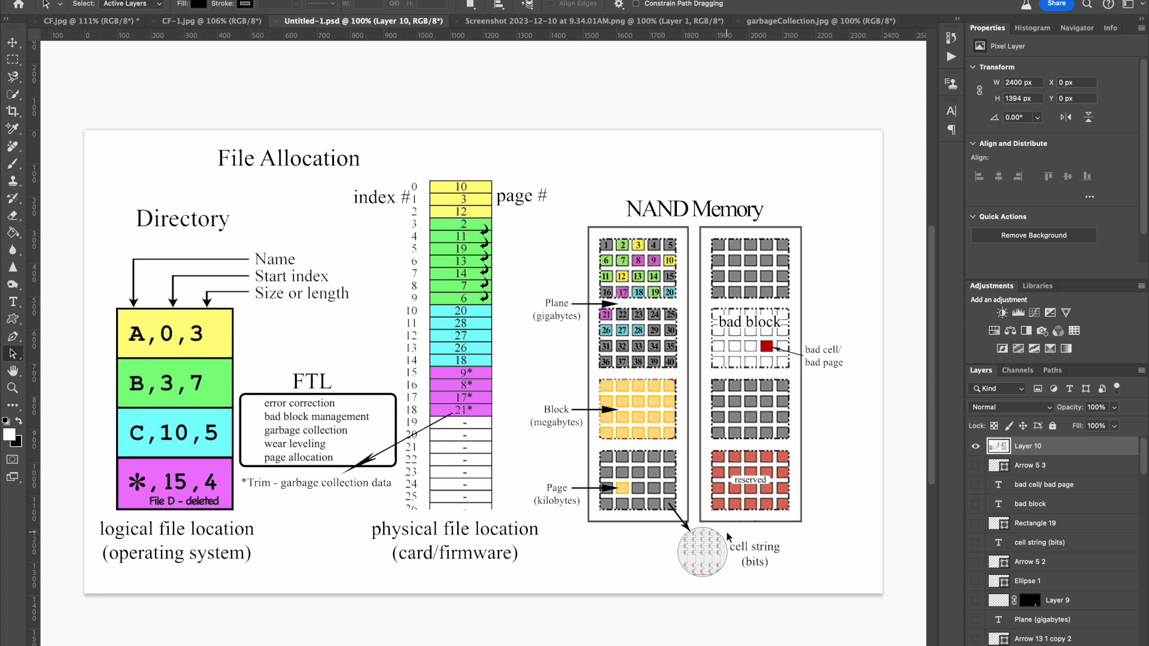
mouse_move(712, 568)
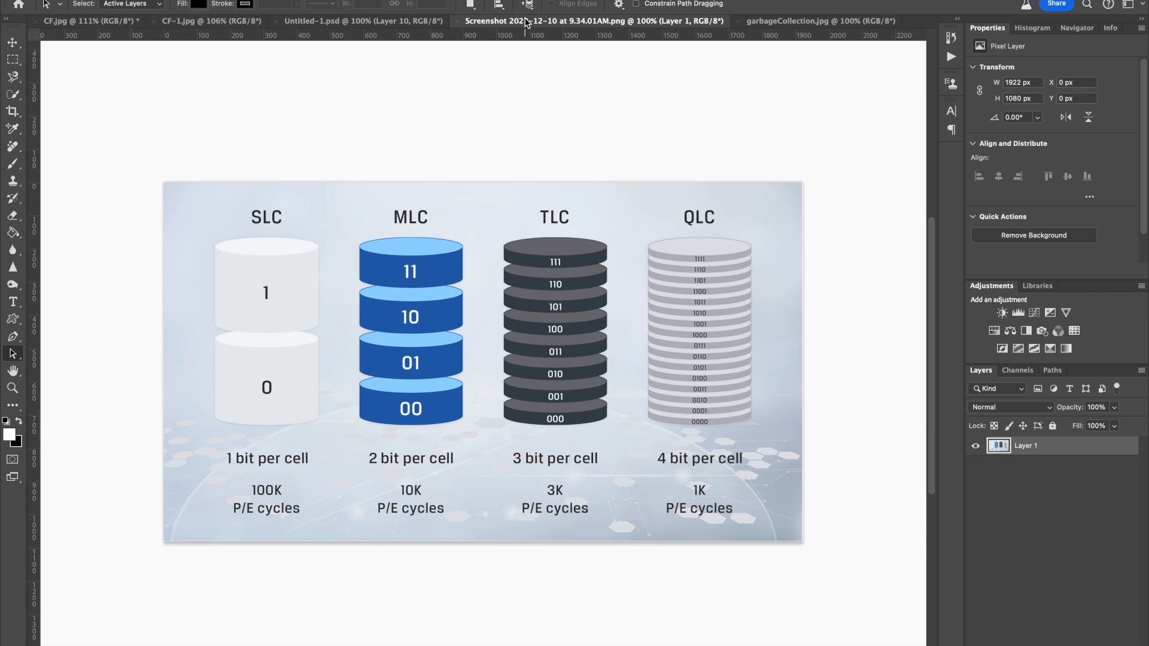
mouse_move(568, 398)
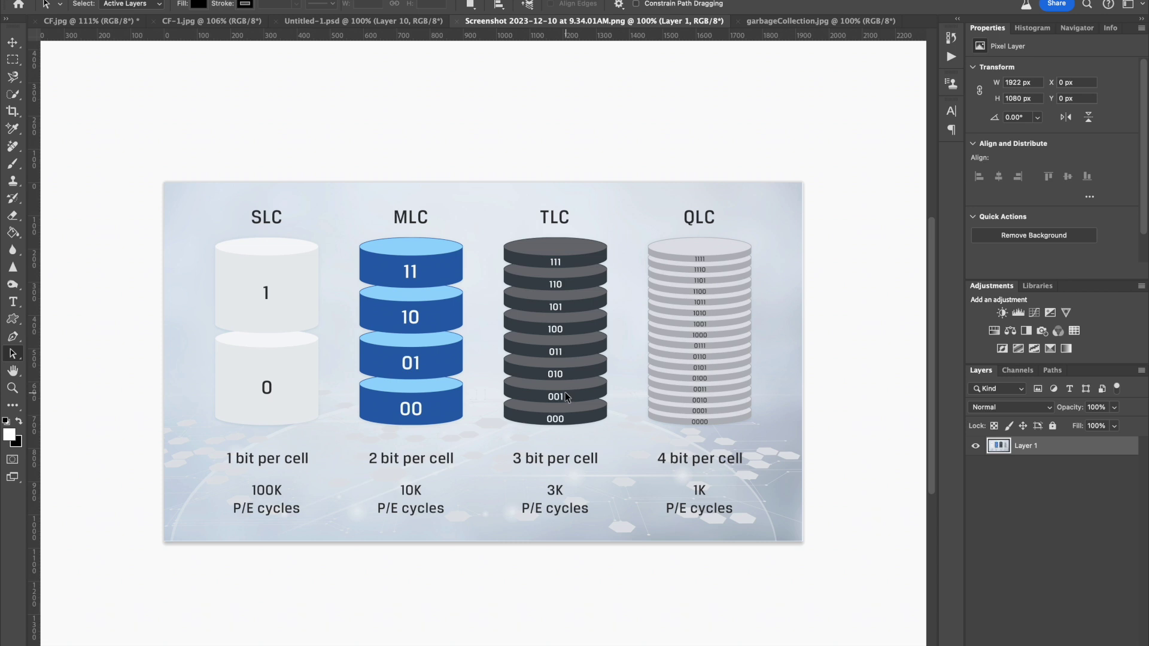
mouse_move(586, 504)
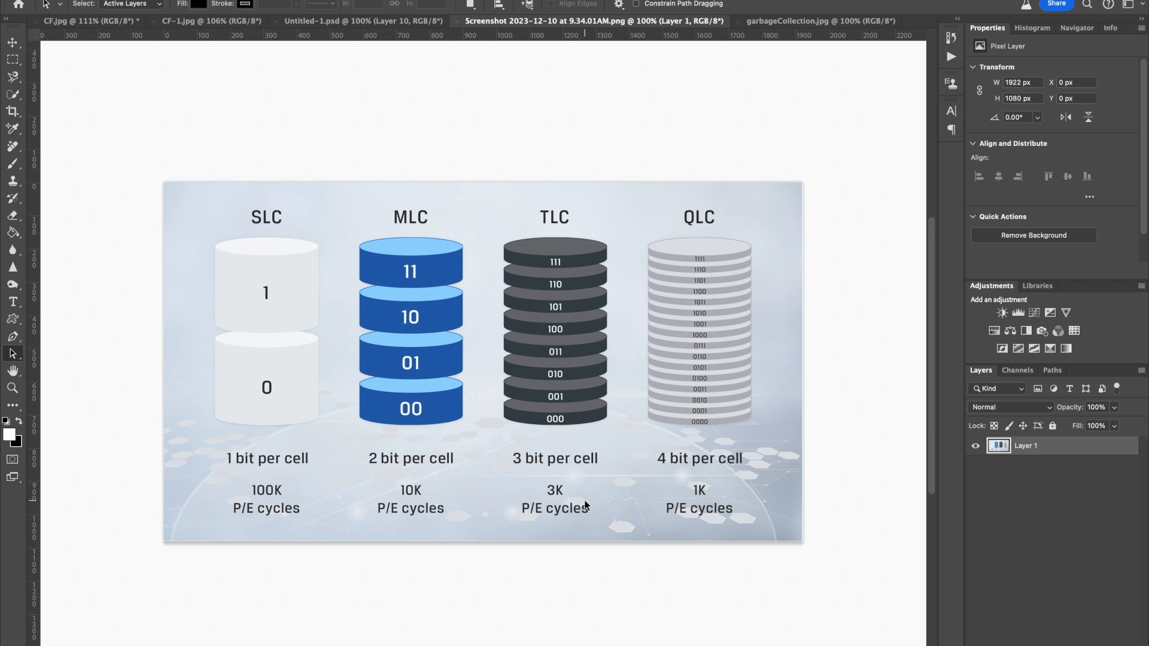
mouse_move(290, 461)
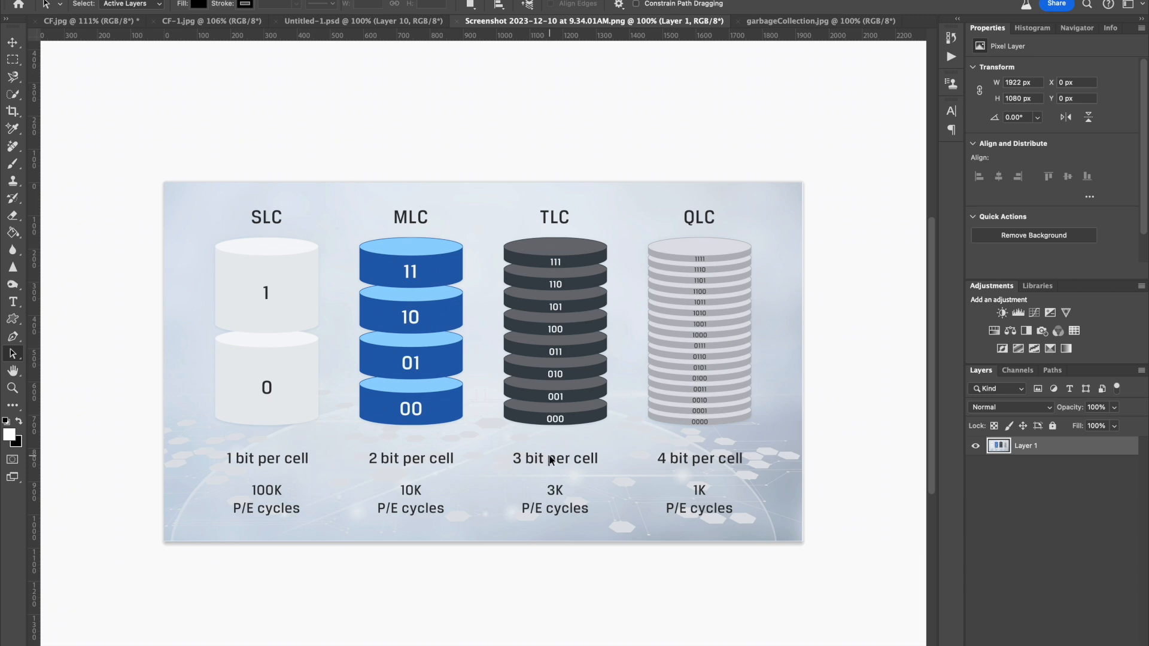
mouse_move(301, 462)
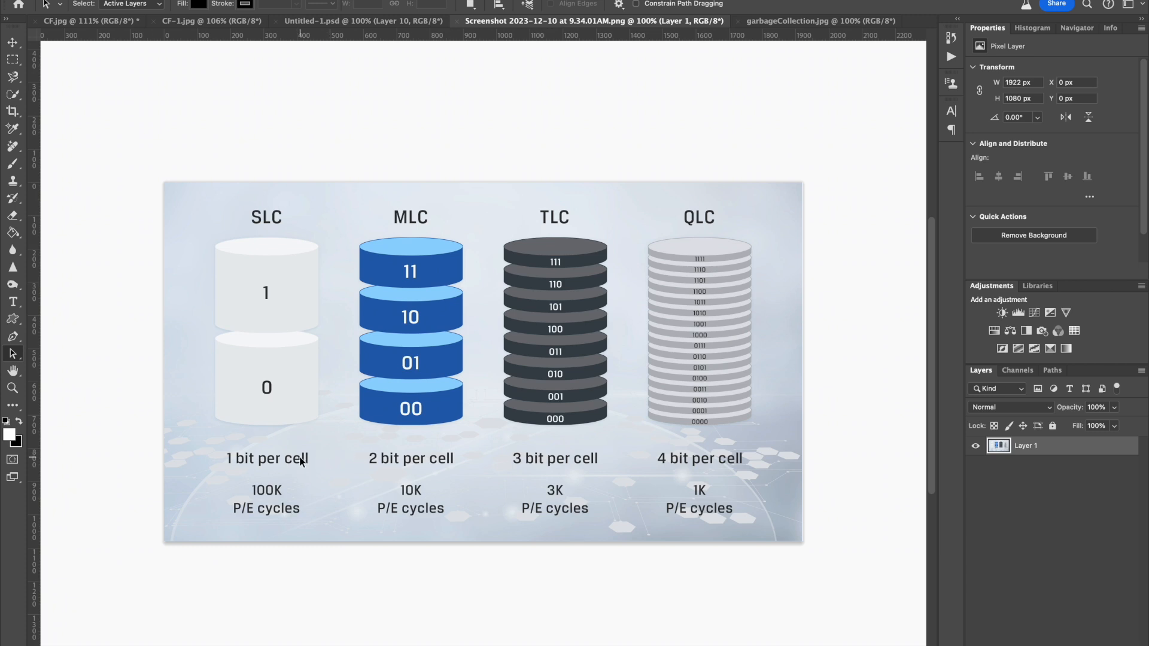
mouse_move(572, 471)
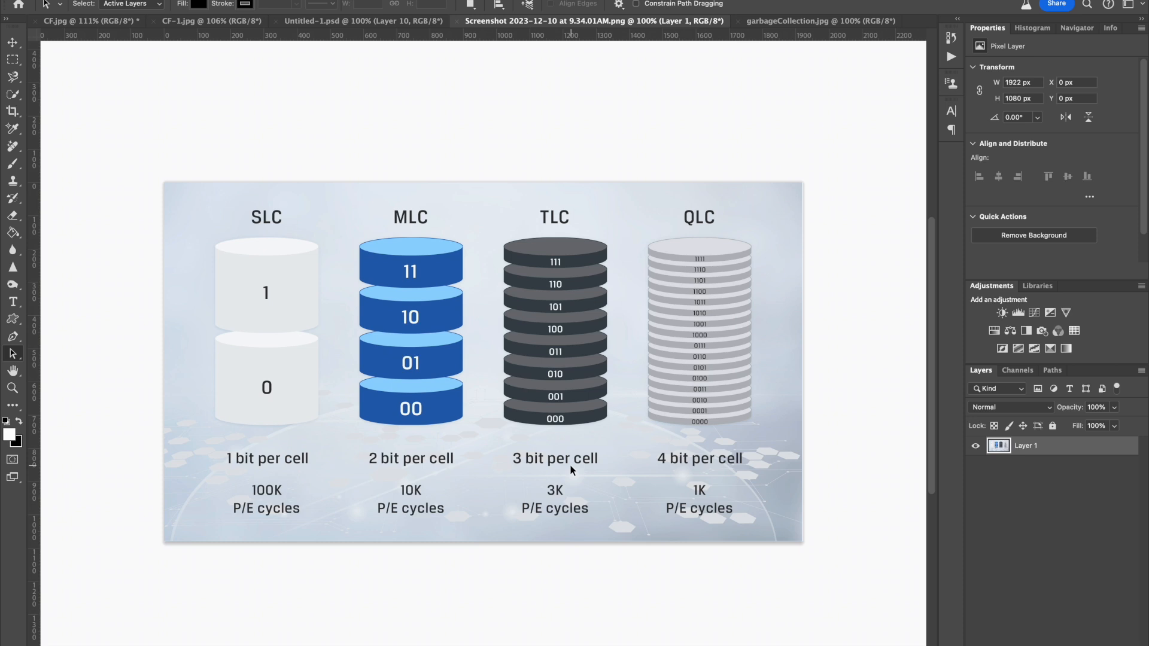
mouse_move(839, 461)
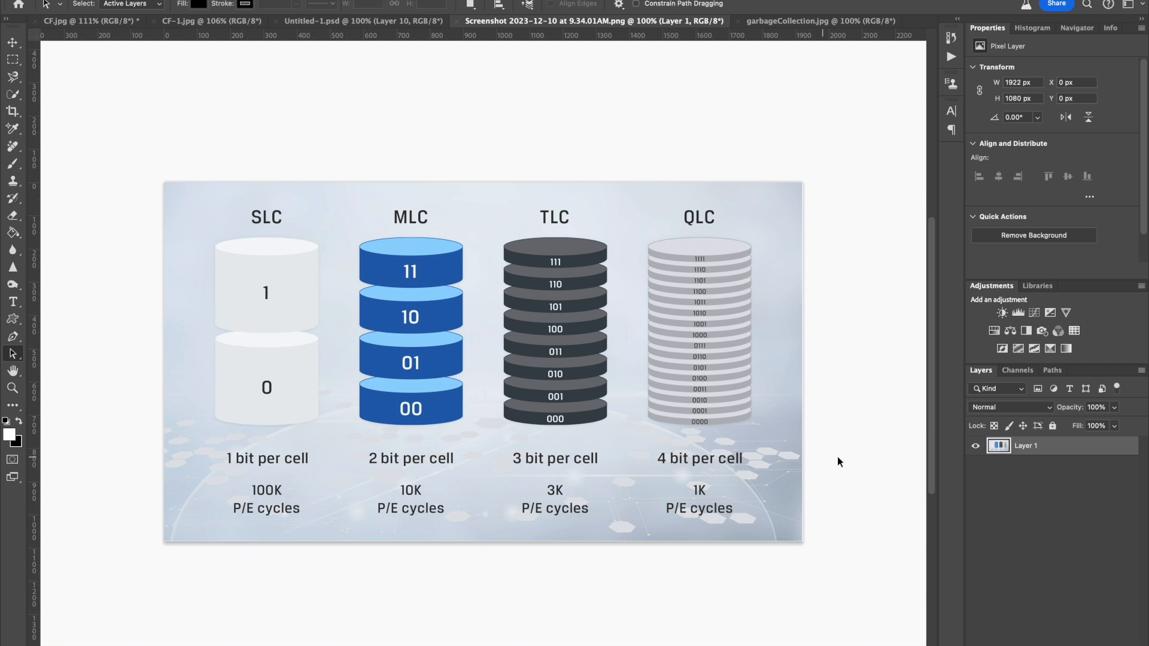
mouse_move(780, 31)
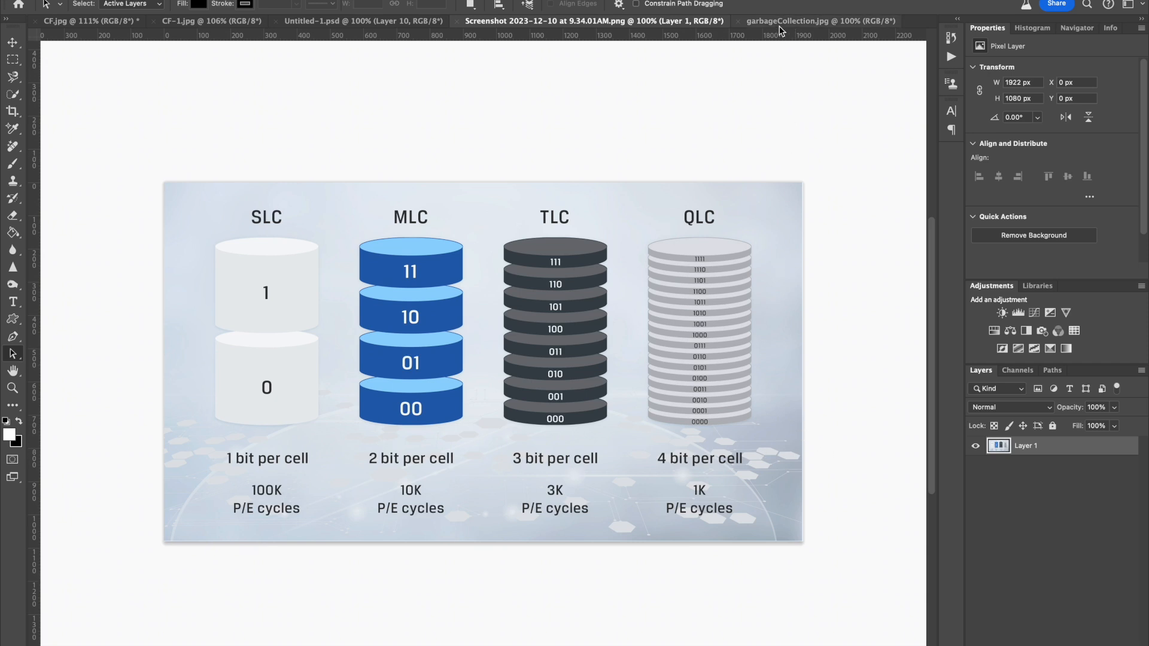
Step: Bring the garbageCollection.jpg NAND erase-process diagram to the front
click(815, 21)
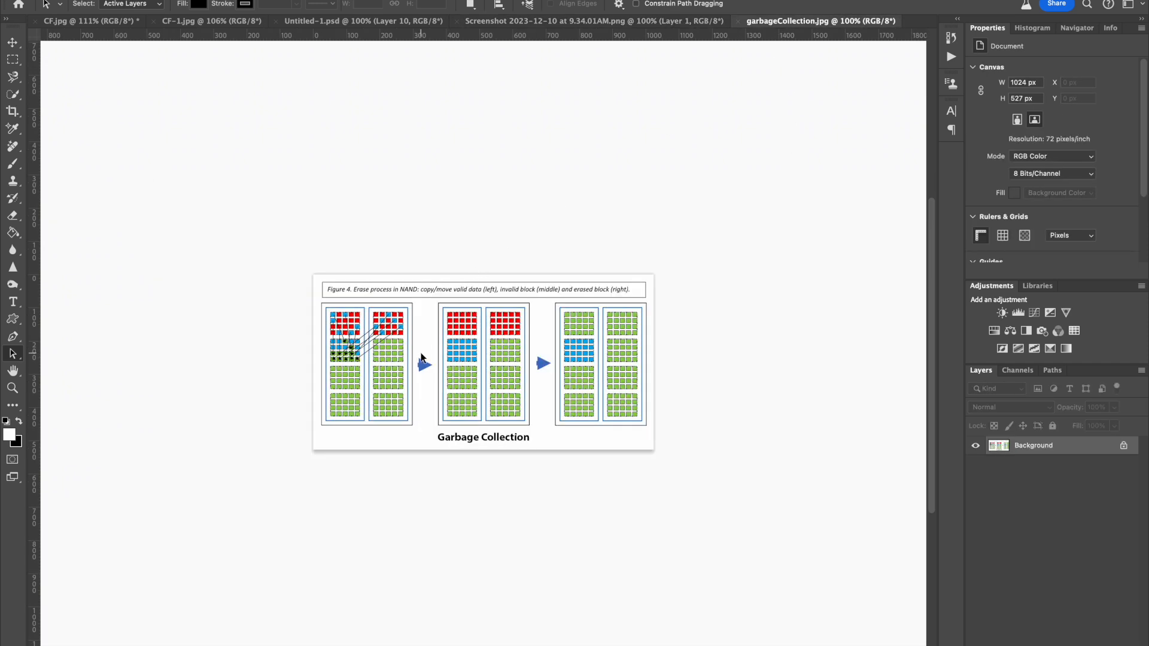
Step: Return to the Untitled-1.psd File Allocation, FTL and NAND Memory diagram
scroll(up, 3)
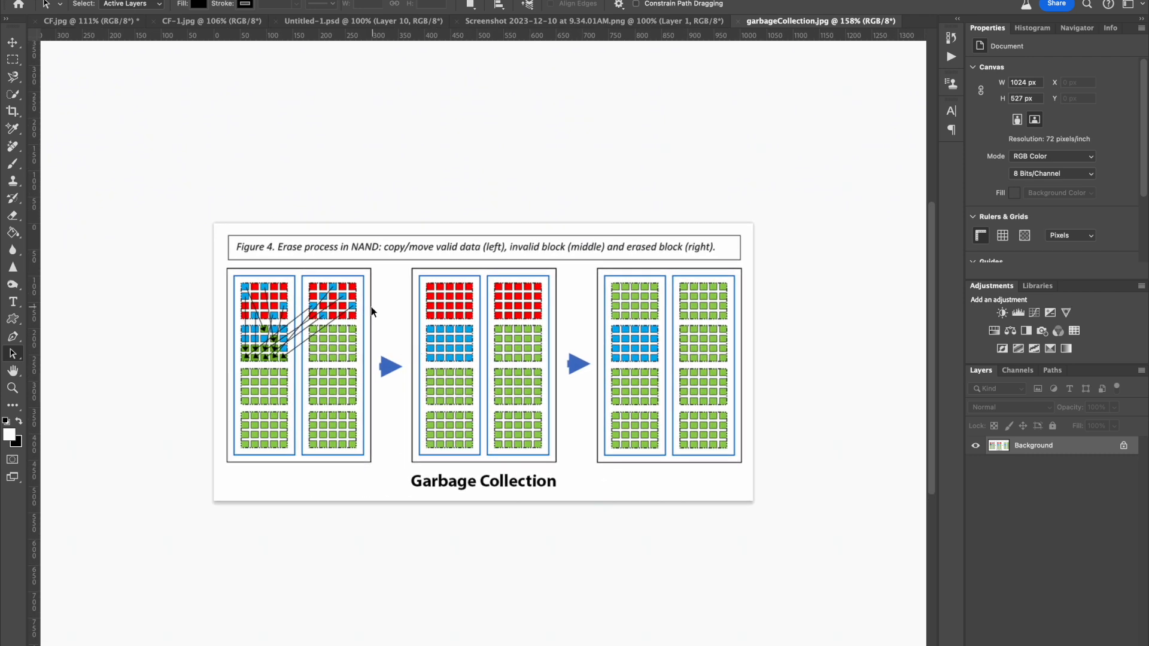
mouse_move(352, 313)
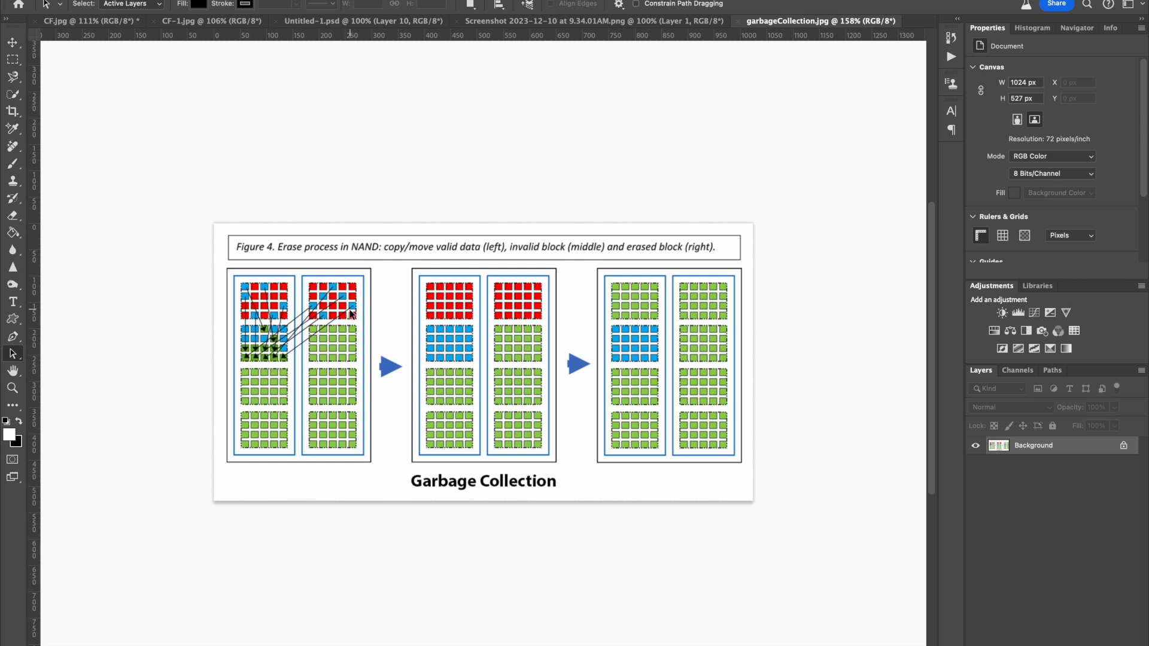
mouse_move(274, 365)
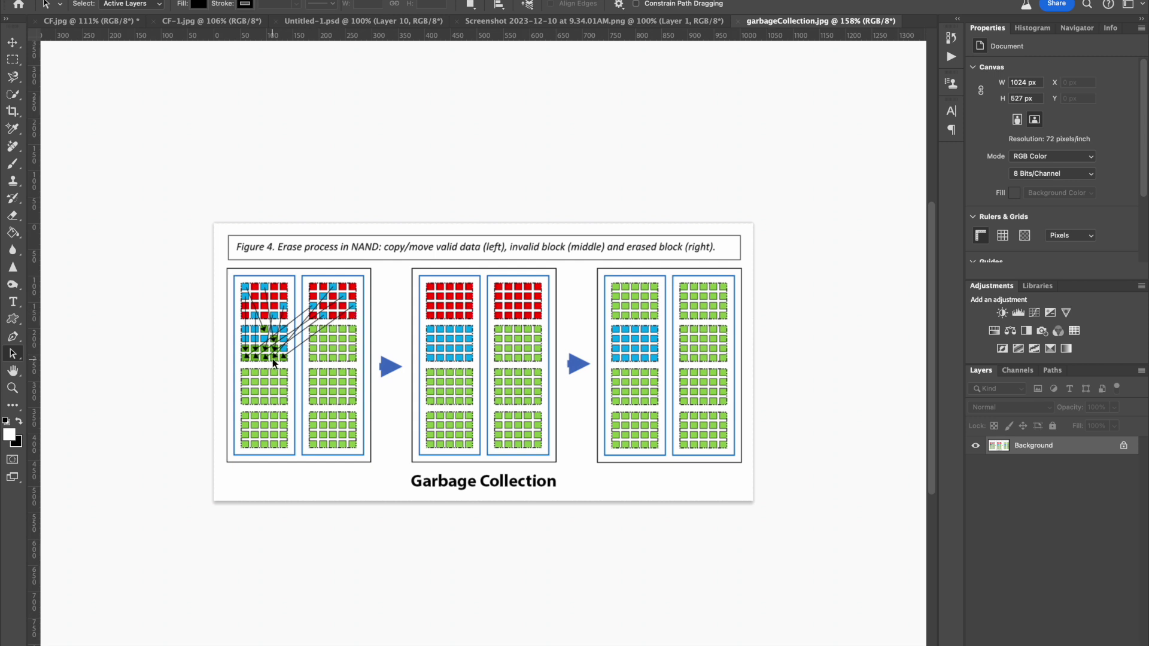
mouse_move(430, 325)
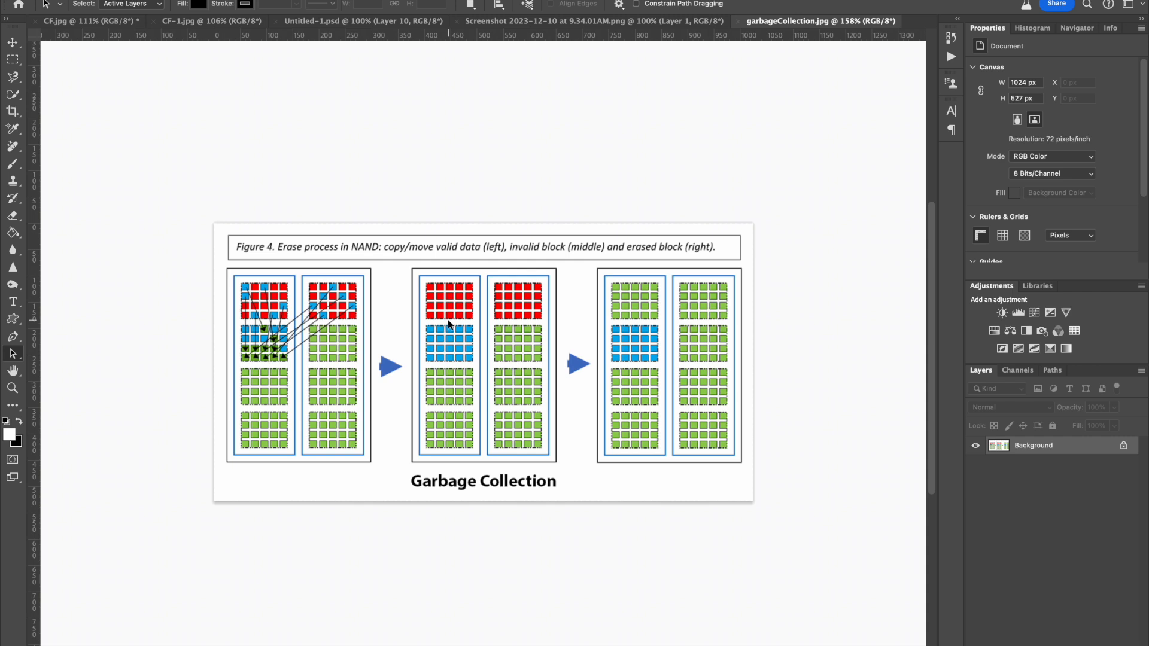
mouse_move(620, 306)
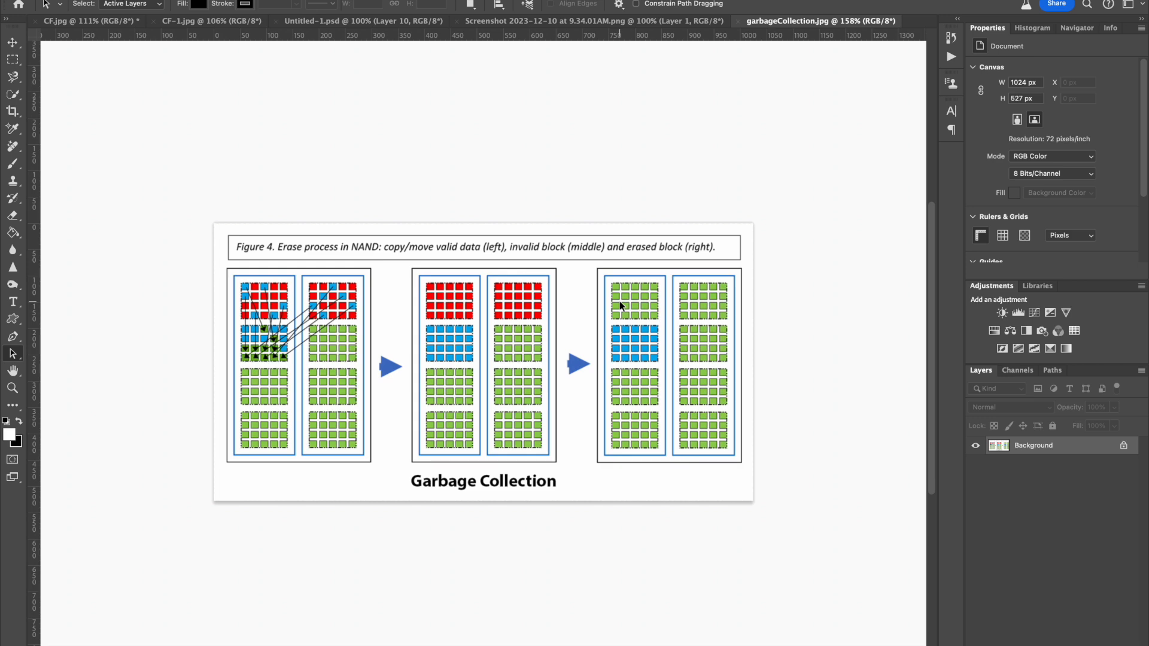
click(359, 20)
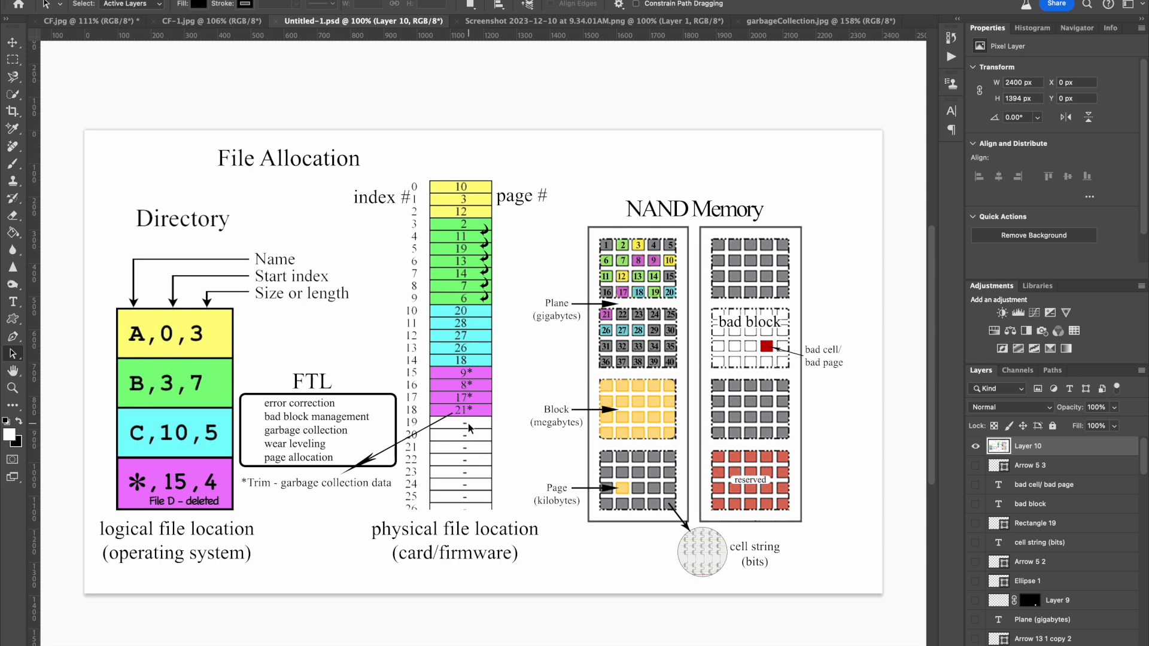
mouse_move(326, 495)
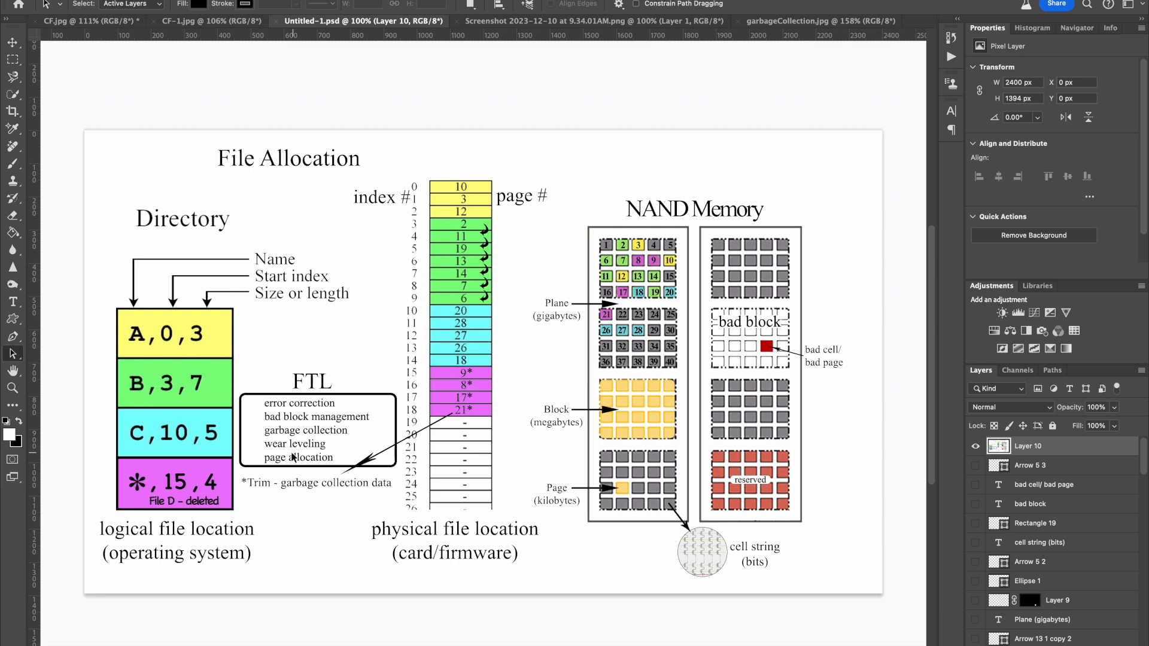
mouse_move(362, 416)
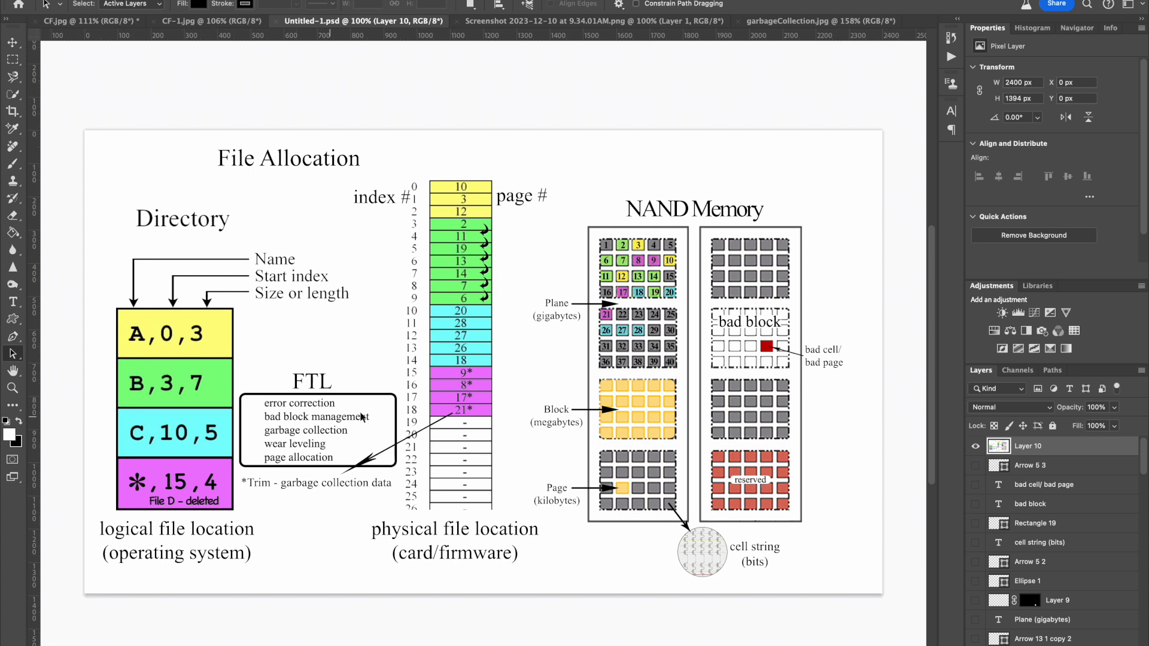
mouse_move(409, 329)
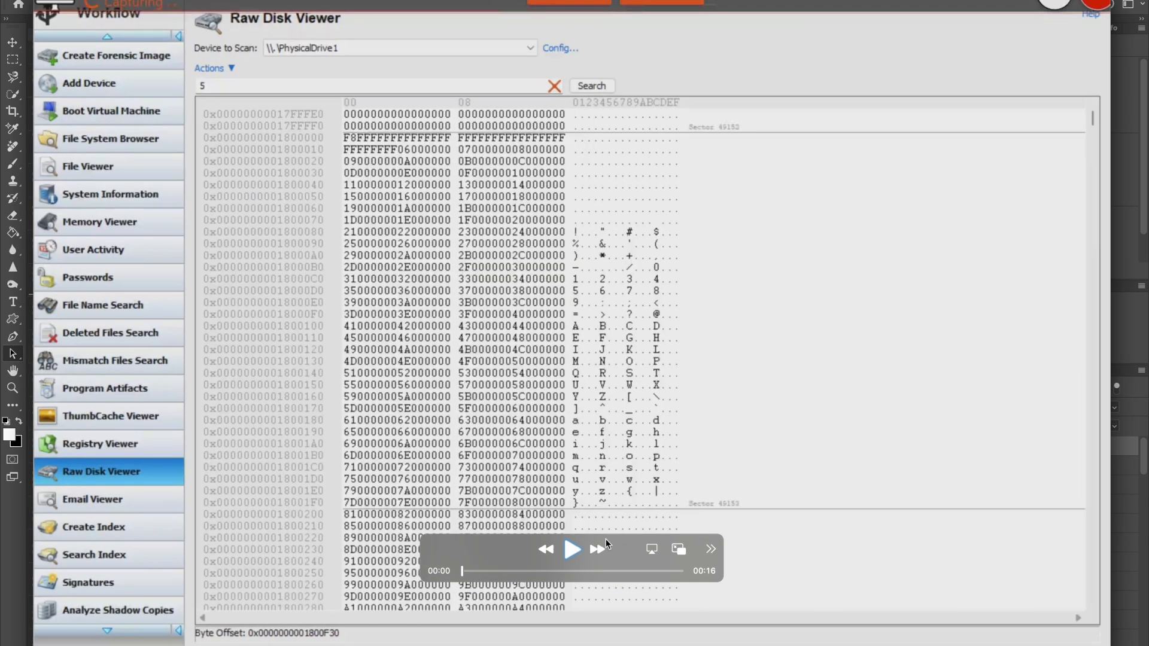
mouse_move(574, 556)
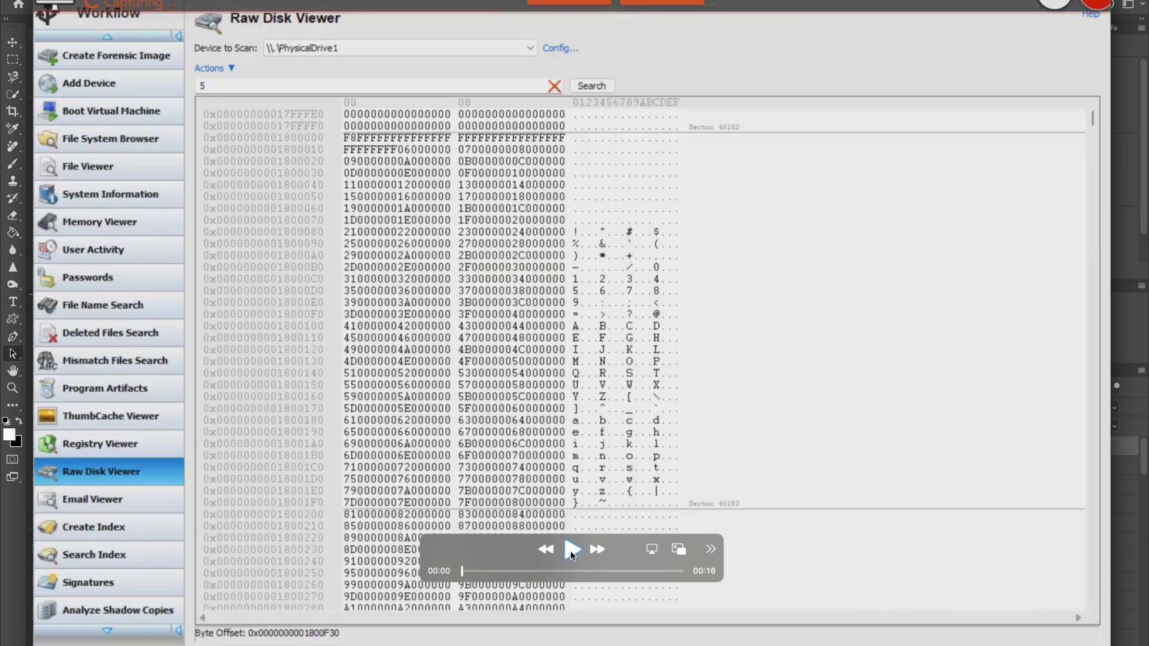
Step: Watch the first Raw Disk Viewer recording, then open recordingvideo.mp4 from the Dock
click(571, 549)
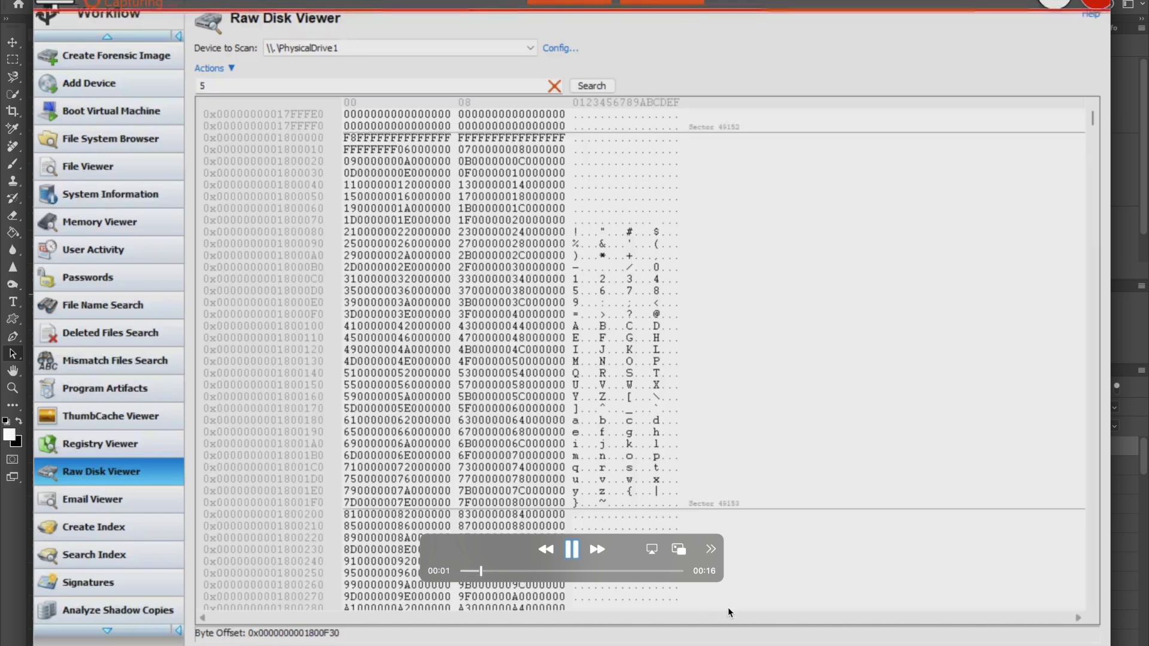
scroll(down, 3)
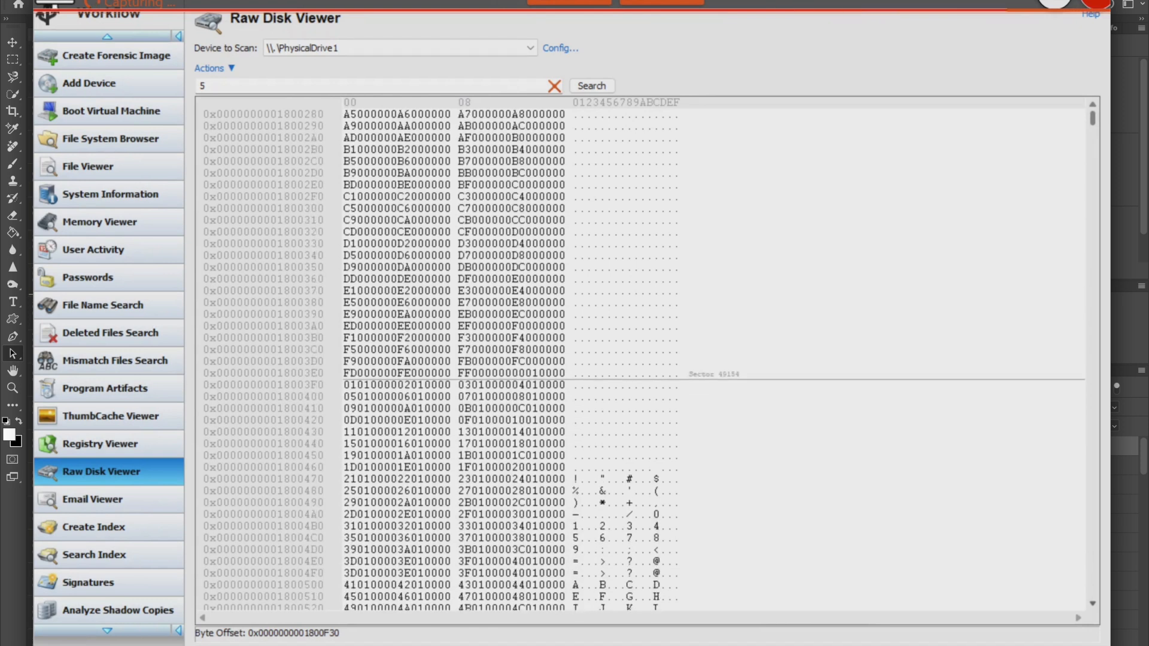
scroll(down, 3)
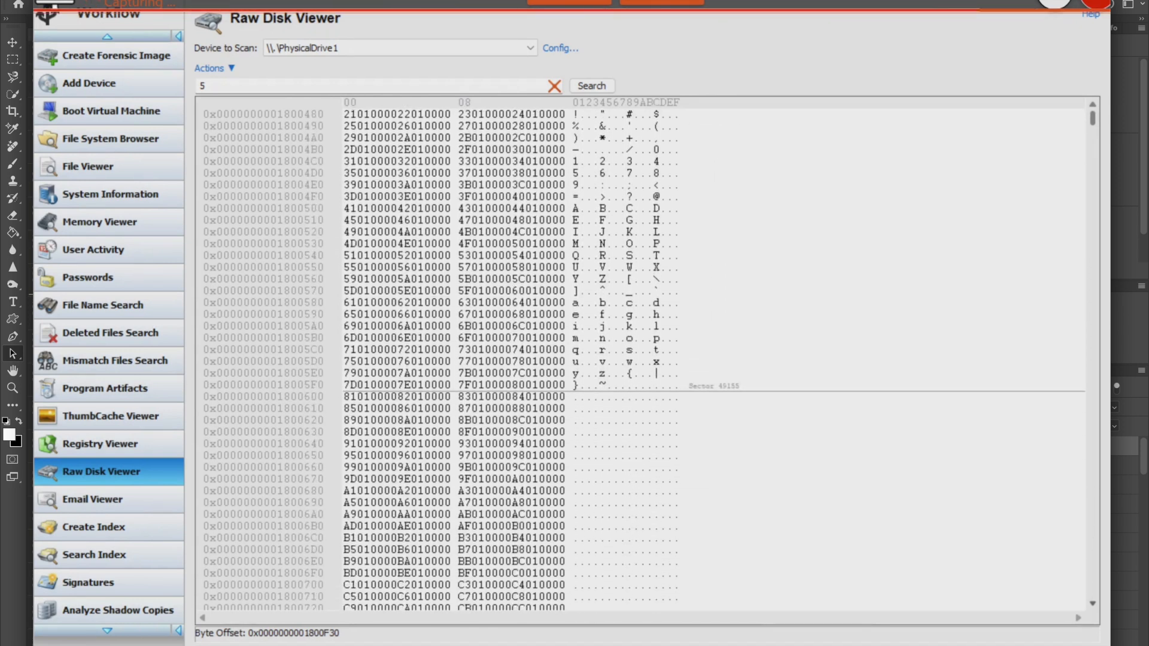
scroll(down, 3)
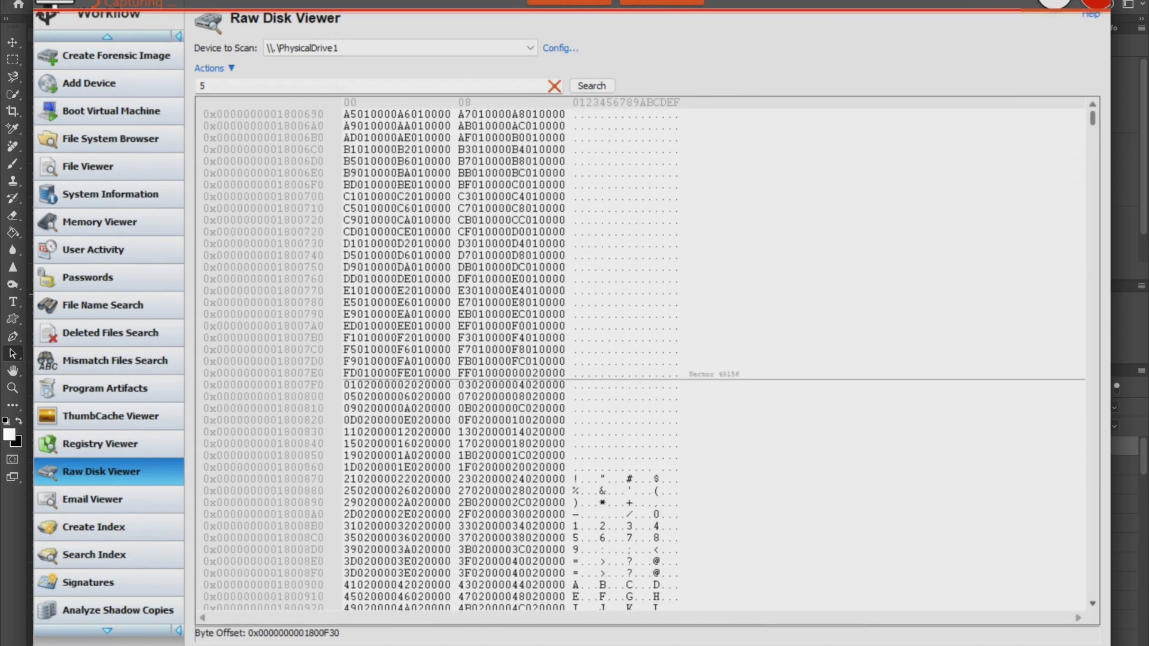
scroll(down, 3)
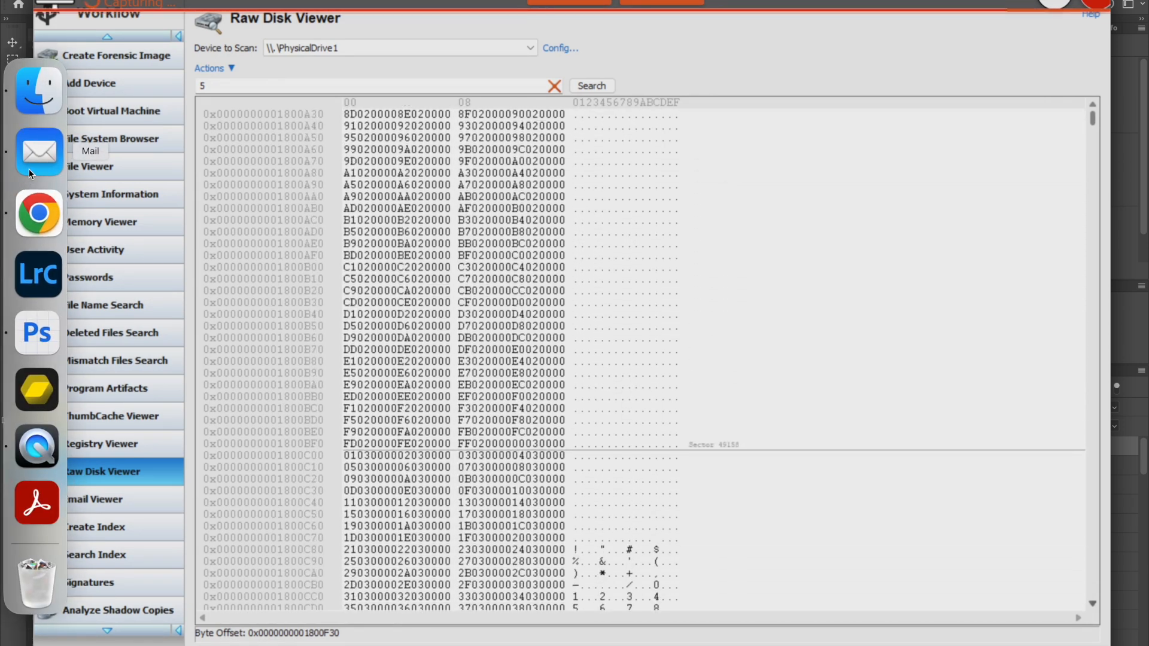
click(38, 89)
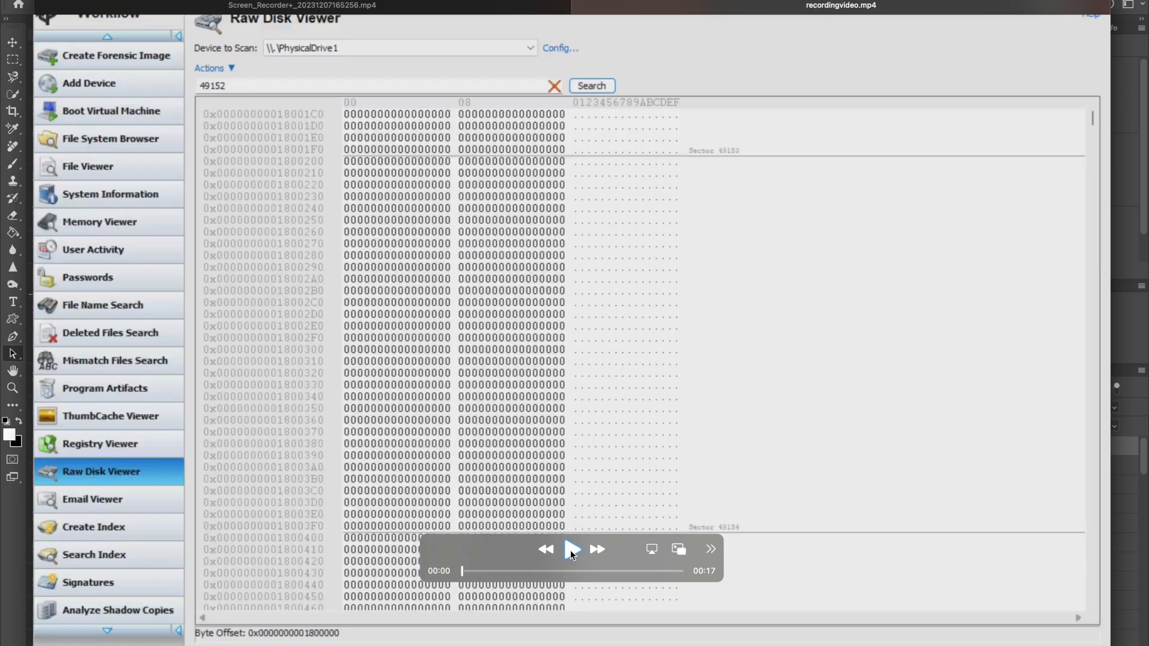
Step: Play recordingvideo.mp4 through the all-zero sectors following sector 49152
click(571, 549)
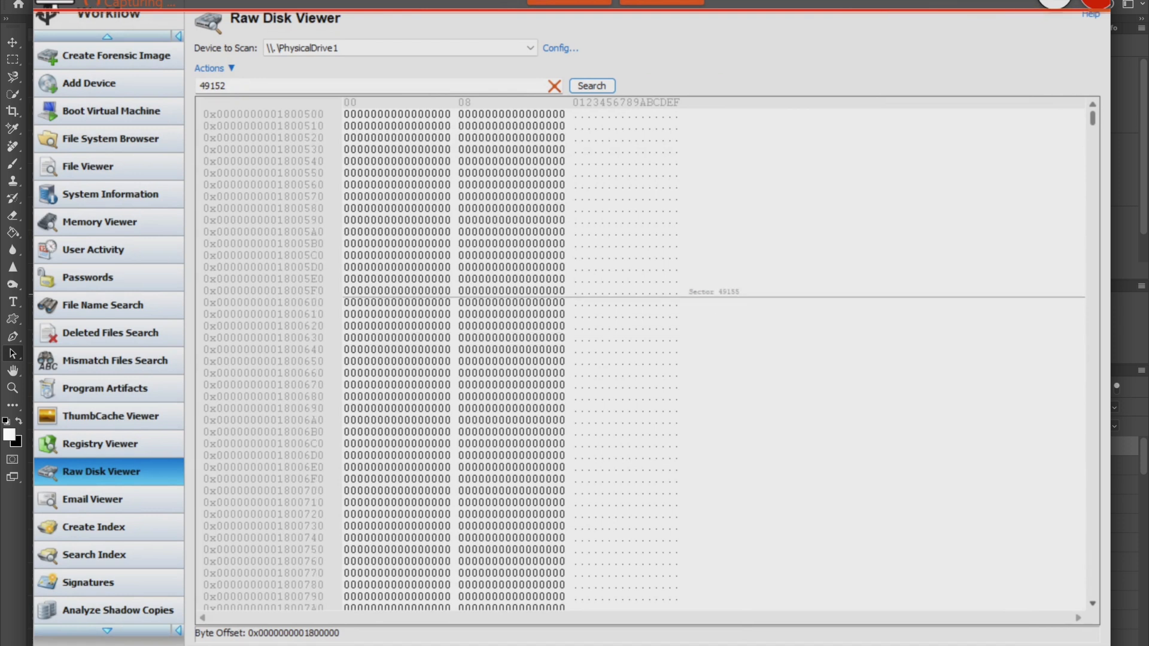
scroll(down, 3)
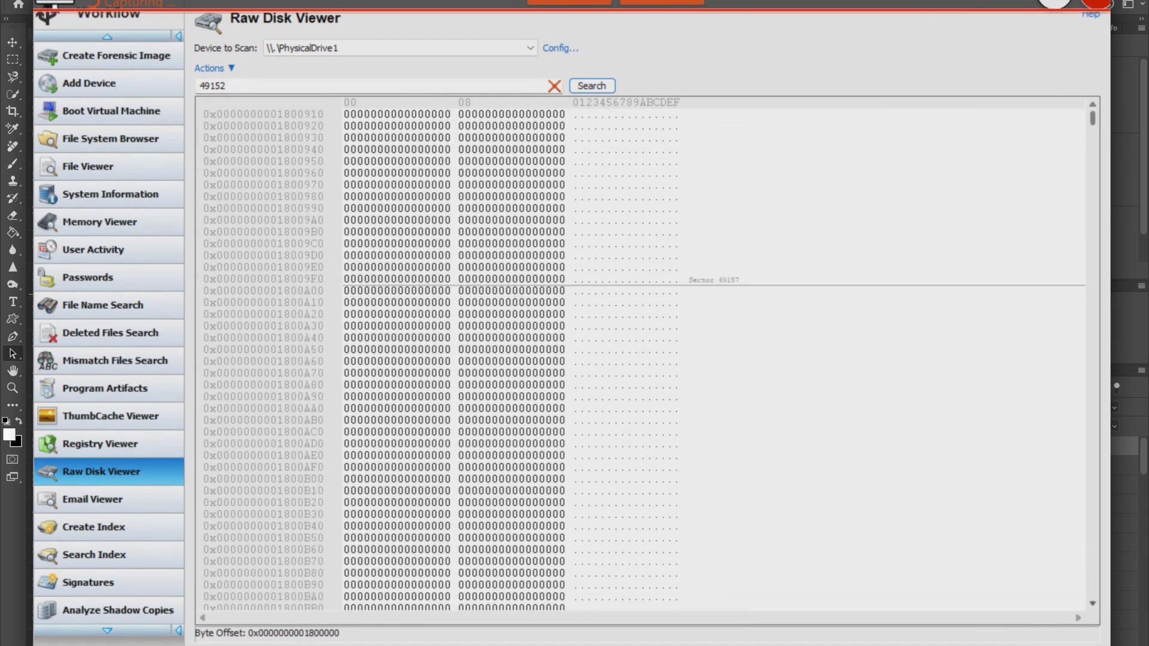
scroll(down, 3)
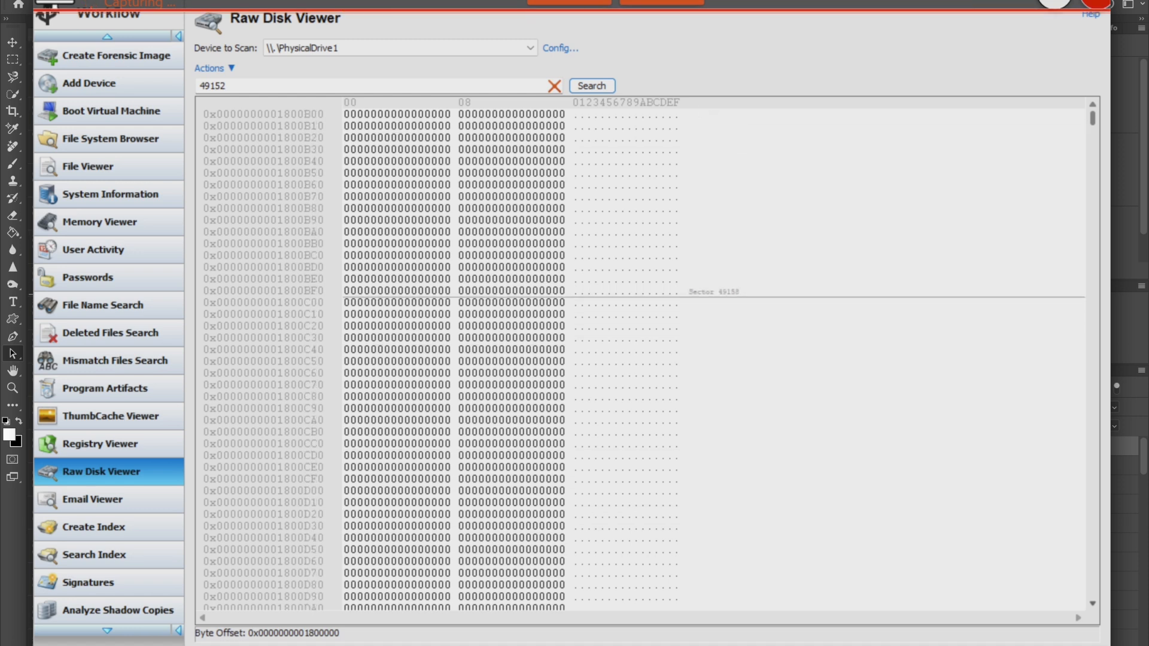
scroll(down, 3)
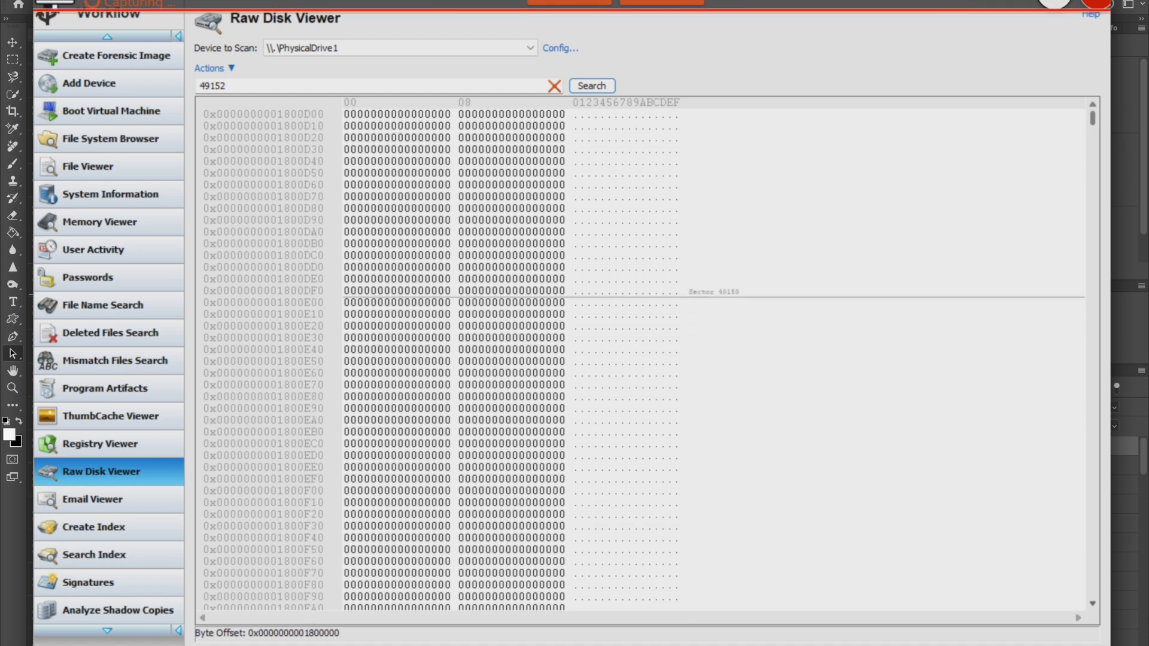